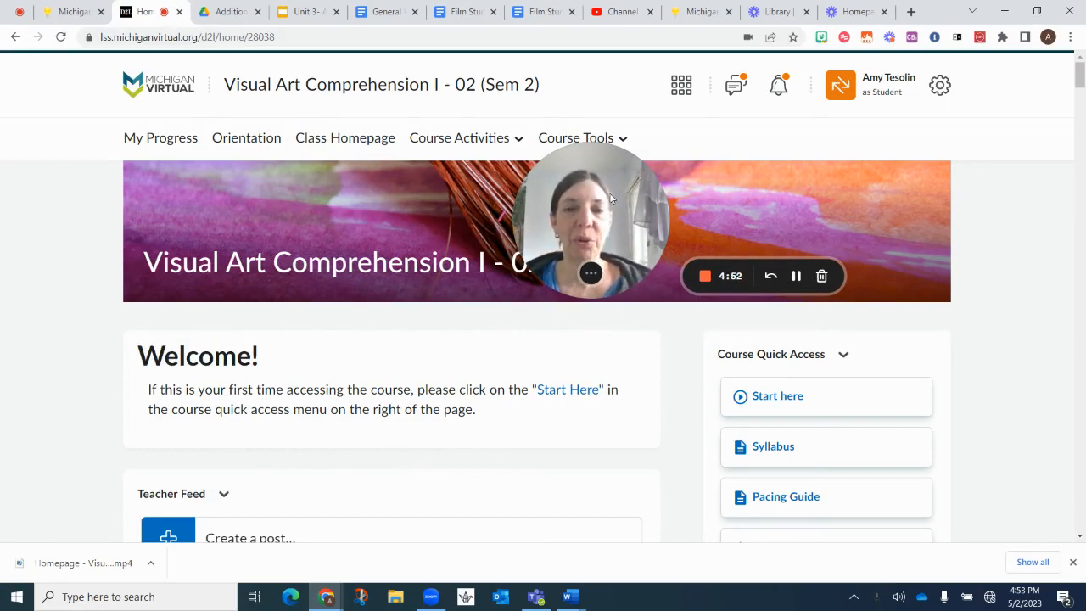
# Go to the course Lessons page from the Course Activities menu
pyautogui.click(459, 137)
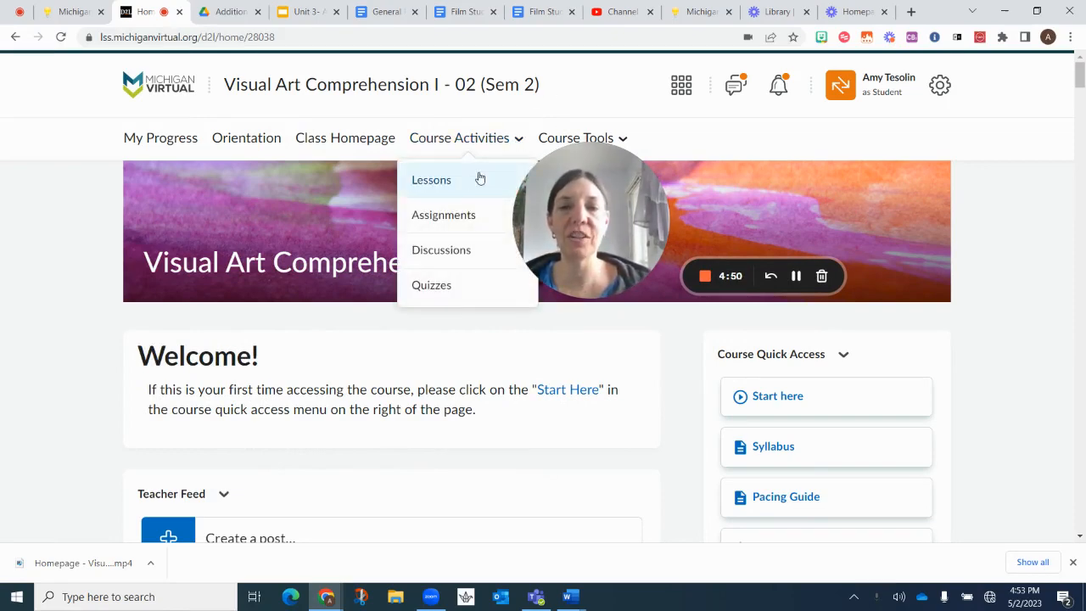
pyautogui.click(431, 179)
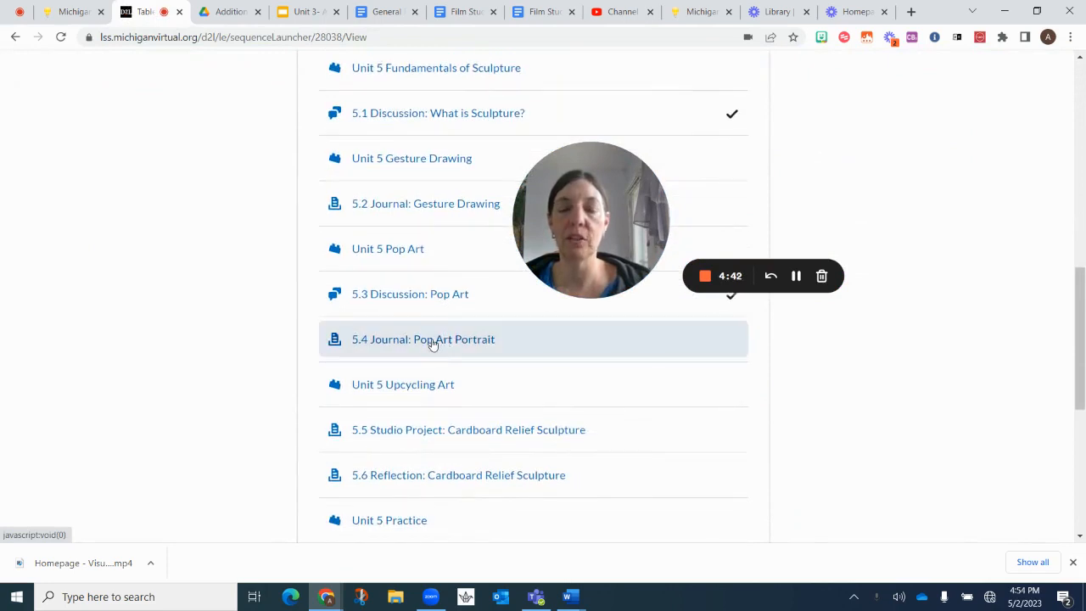
# Open 5.4 Journal: Pop Art Portrait and scroll into its 30-point instructions and materials
pyautogui.click(424, 338)
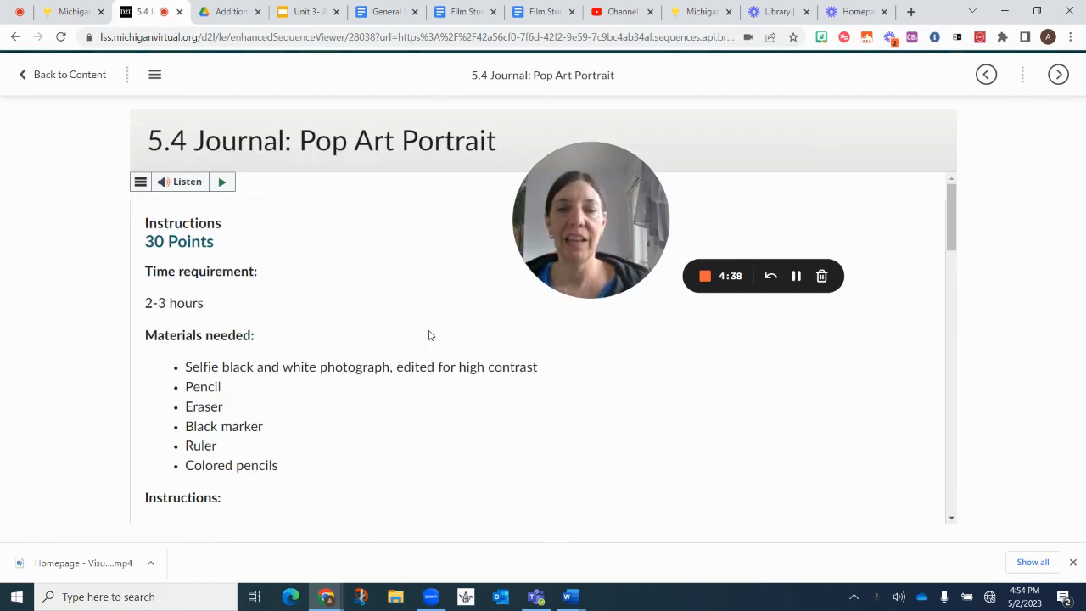
pyautogui.scroll(-3)
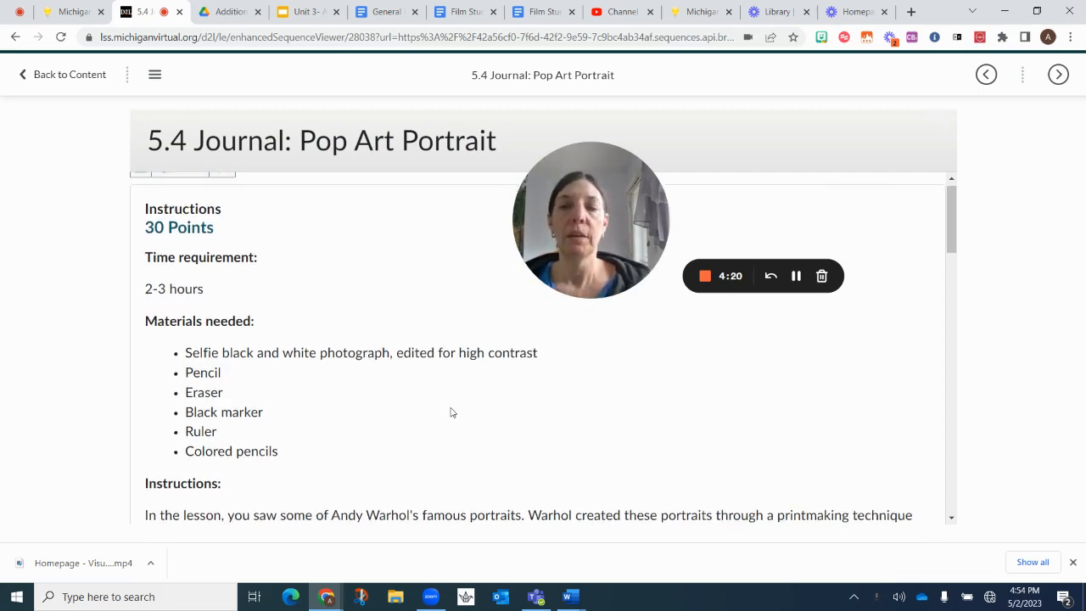
# Scroll past the Warhol Marilyn Monroe prints to the Canva high-contrast selfie step
pyautogui.scroll(-3)
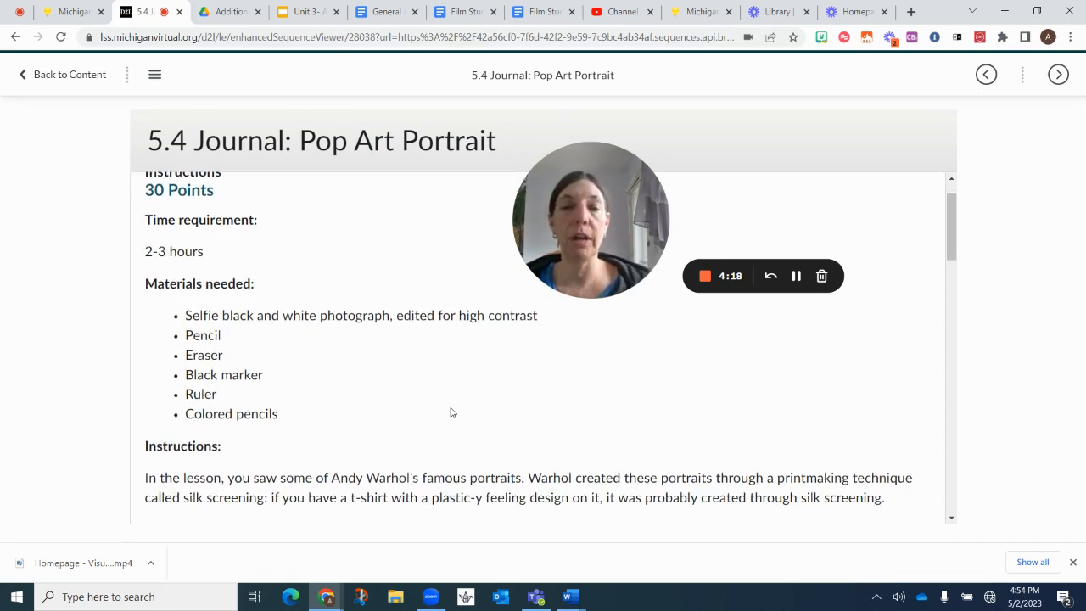
pyautogui.scroll(-3)
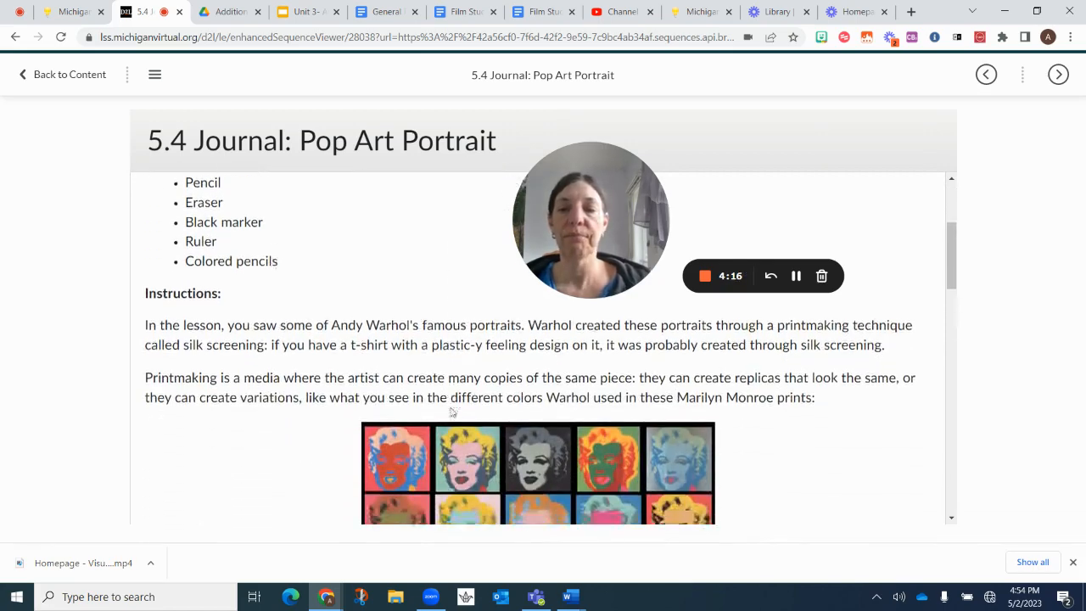
pyautogui.scroll(-3)
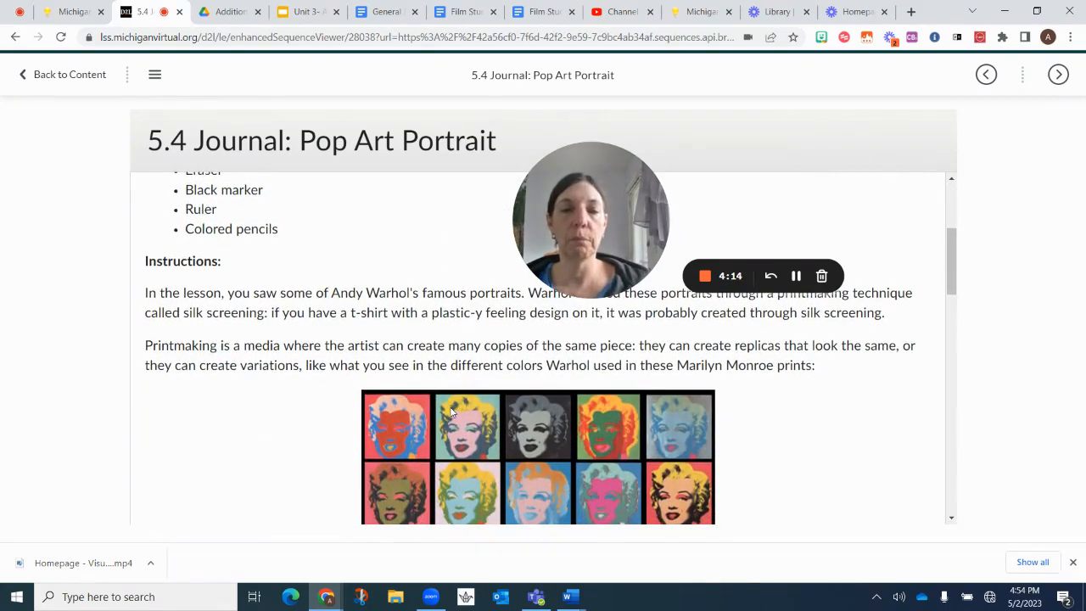
pyautogui.scroll(-3)
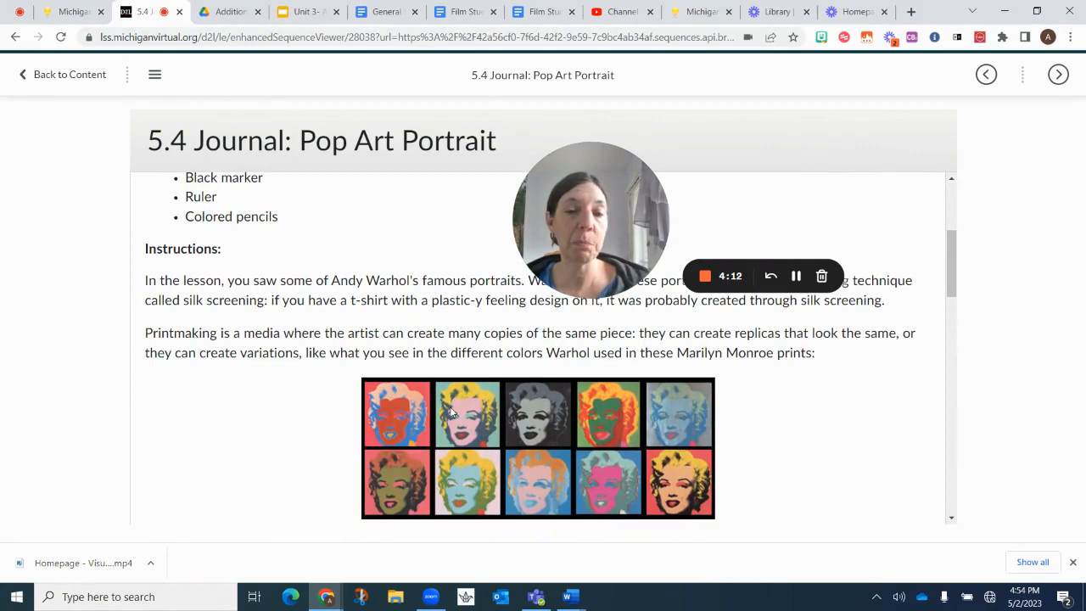
pyautogui.scroll(-3)
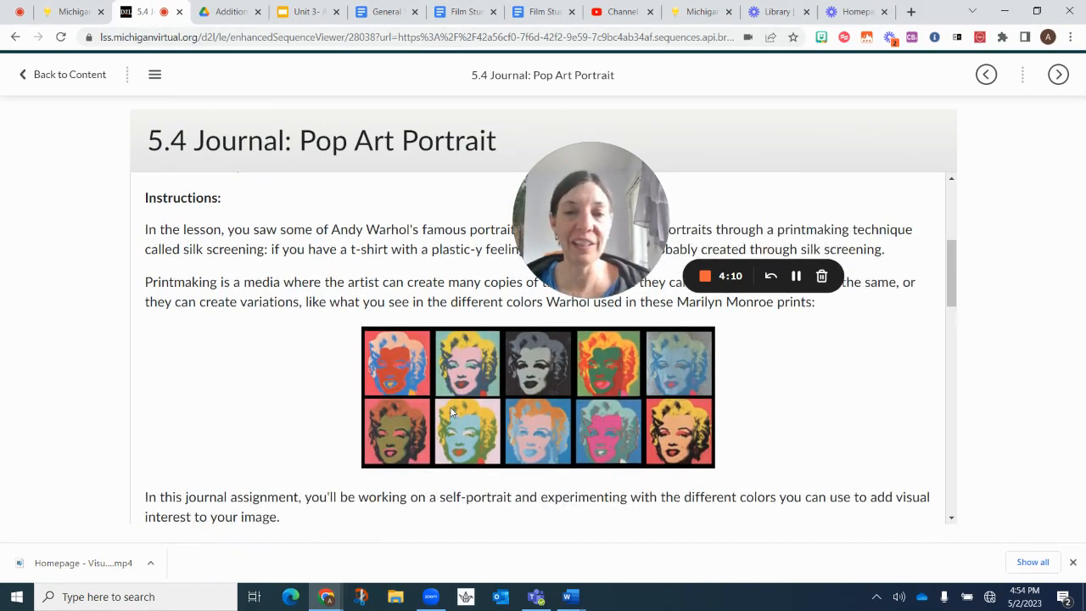
pyautogui.scroll(-3)
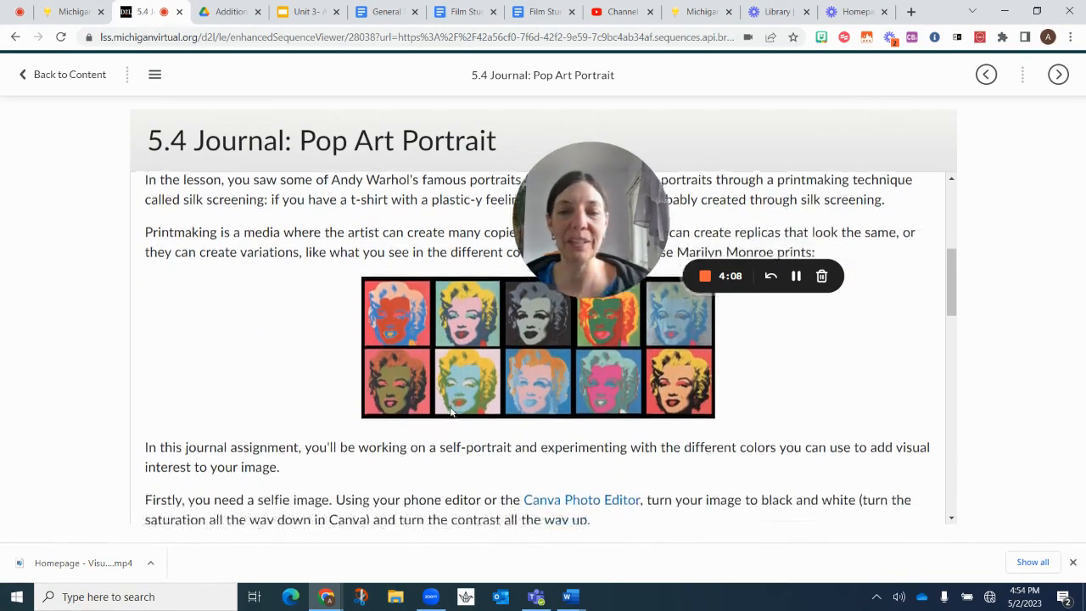
pyautogui.scroll(-3)
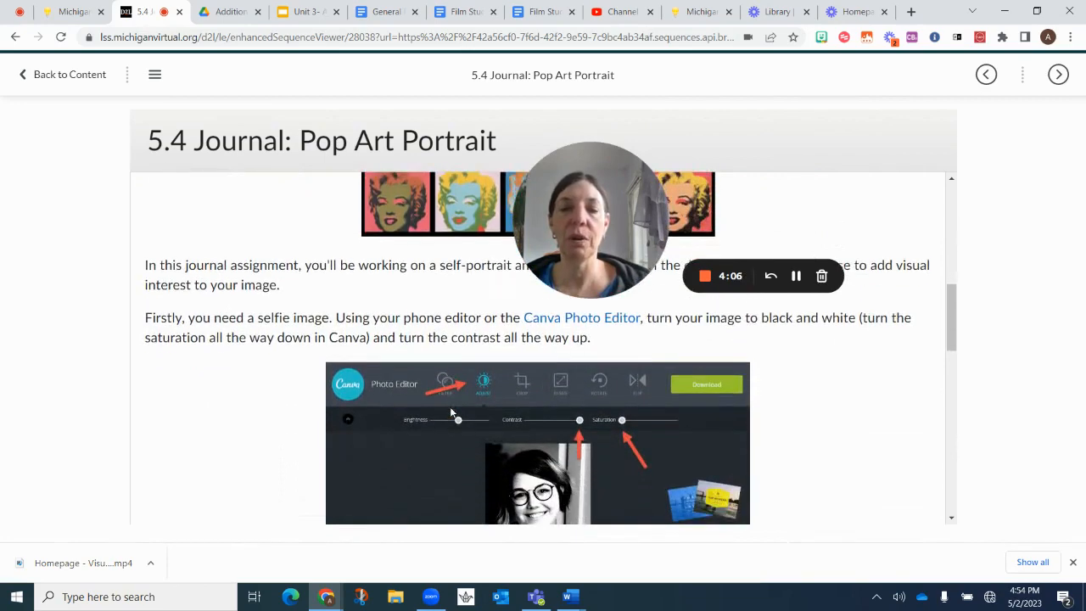
pyautogui.scroll(-3)
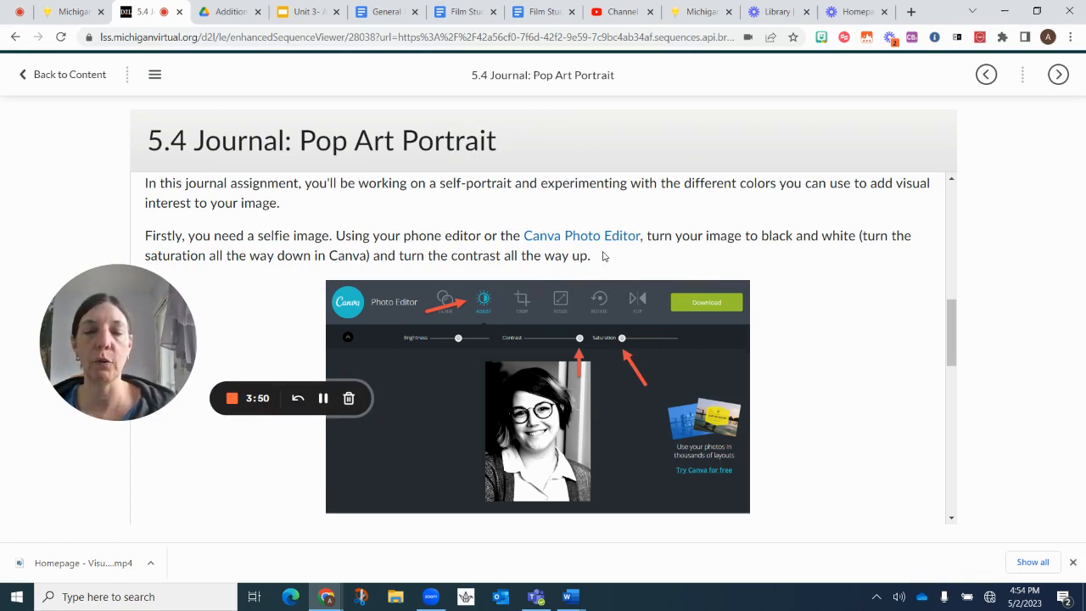
# Scroll to the crop-and-print, trace-four-times and ink-outlines paragraphs
pyautogui.scroll(-3)
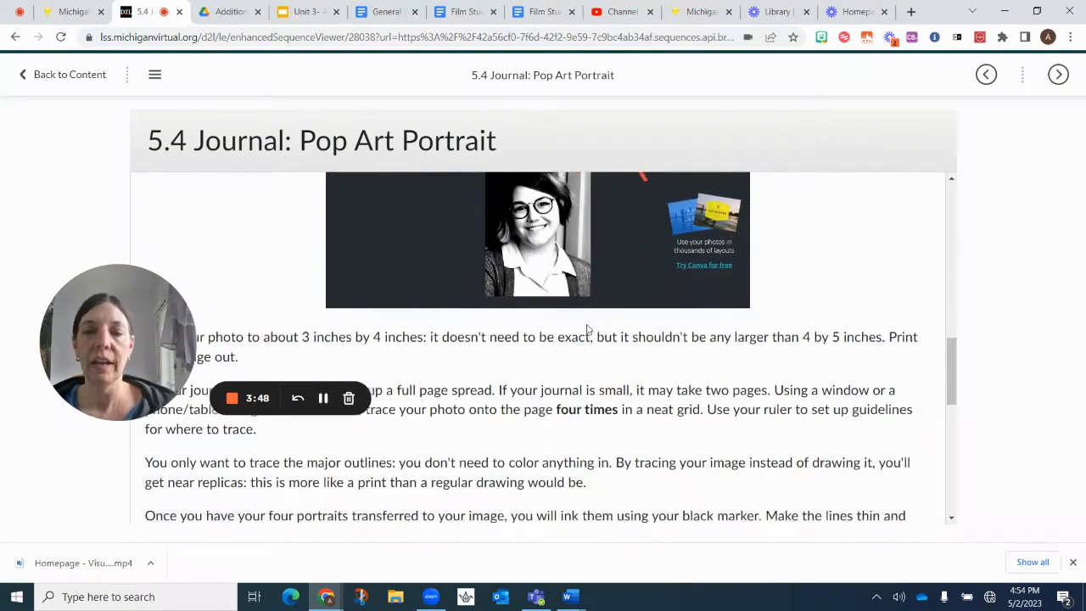
pyautogui.scroll(-3)
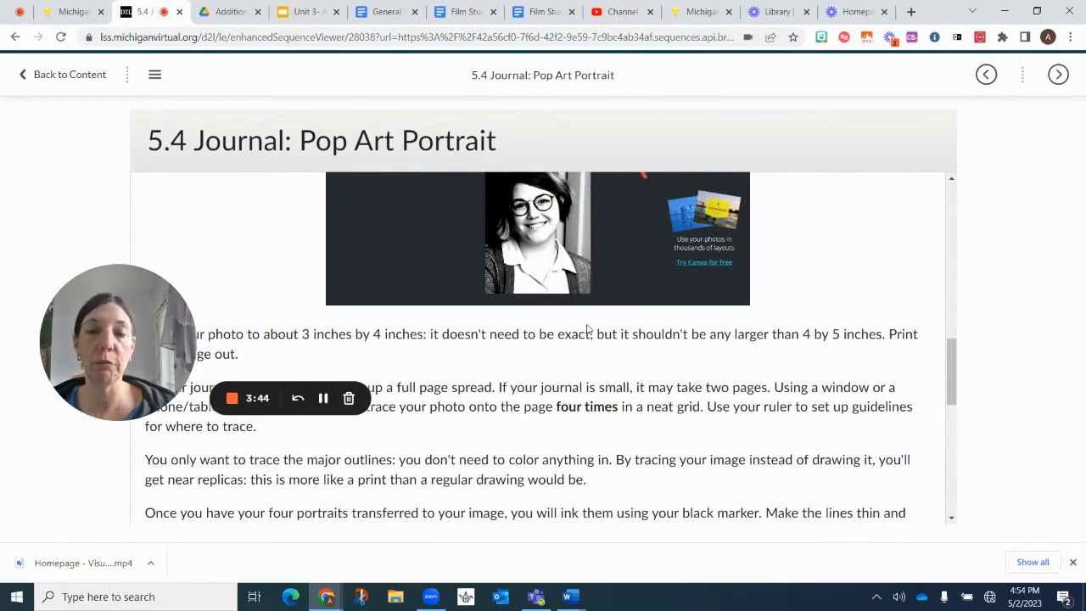
pyautogui.scroll(-3)
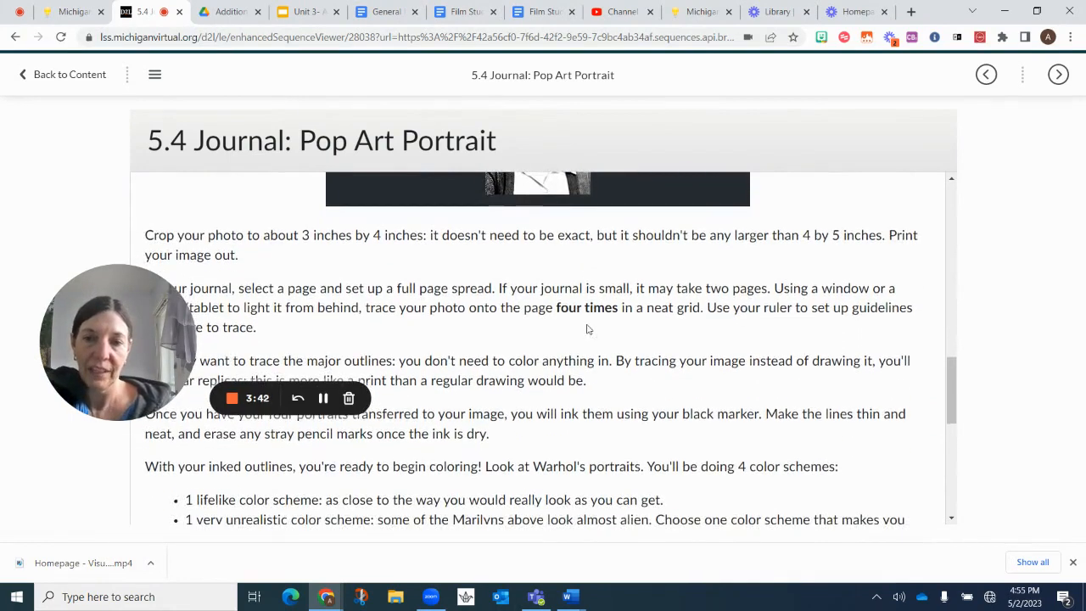
pyautogui.scroll(-3)
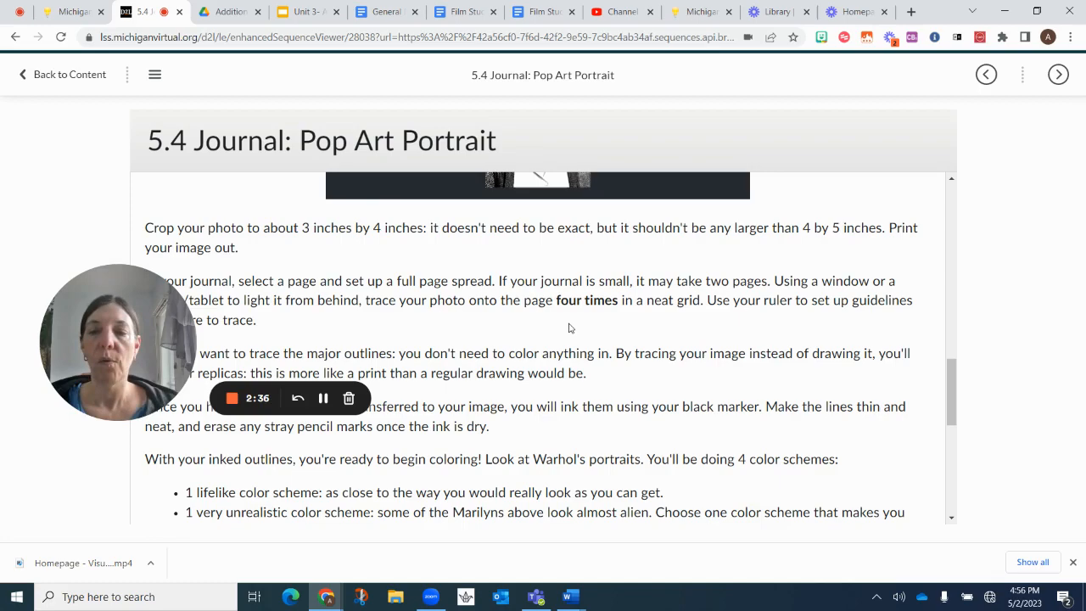
# Scroll to the empty Submissions section, then back up to the Warhol prints
pyautogui.scroll(-3)
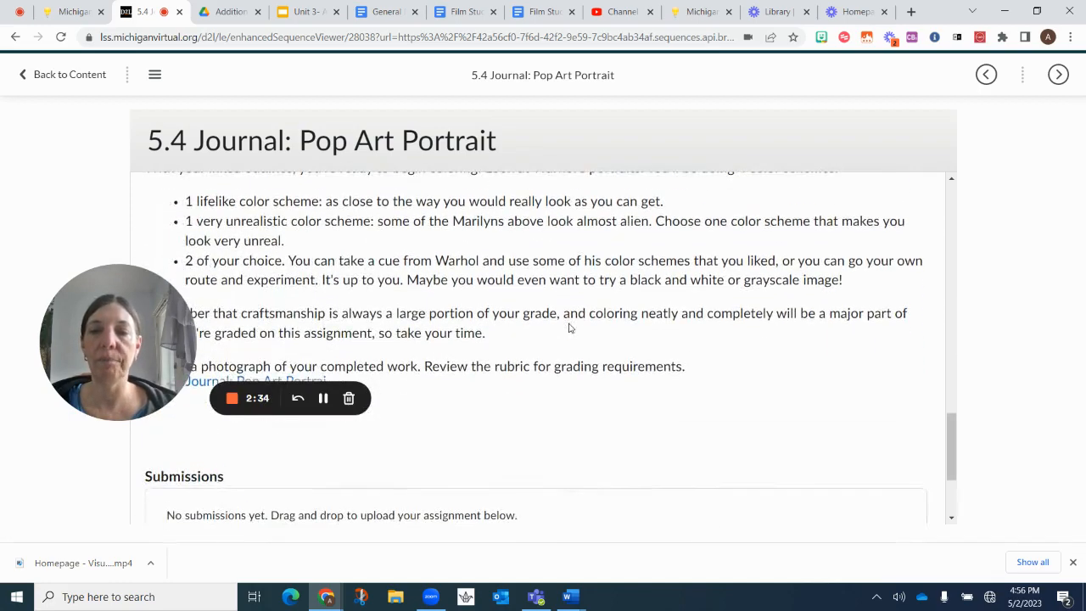
pyautogui.scroll(-3)
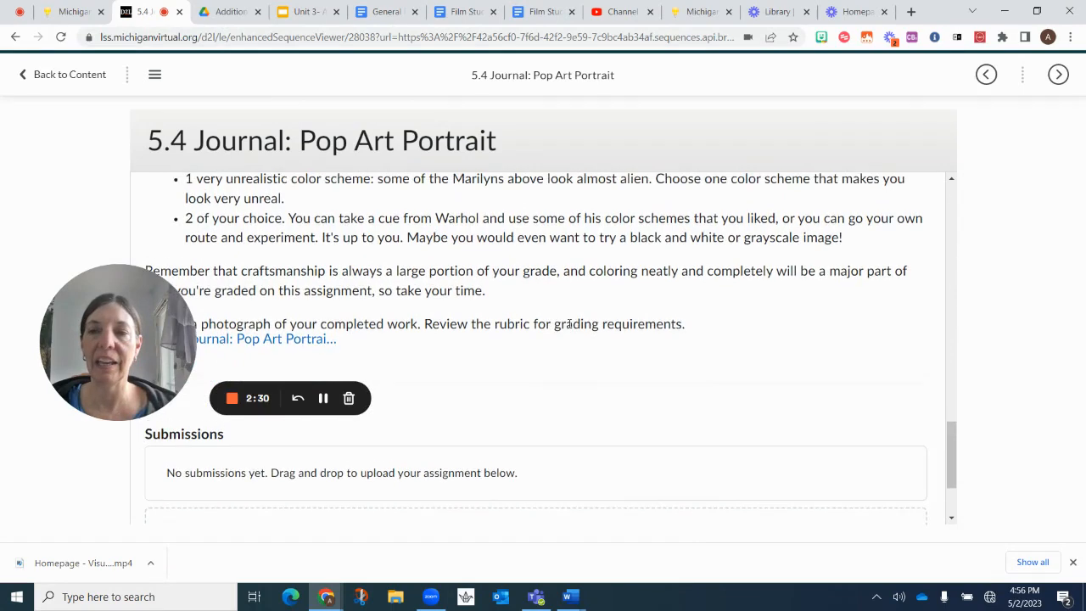
pyautogui.scroll(-3)
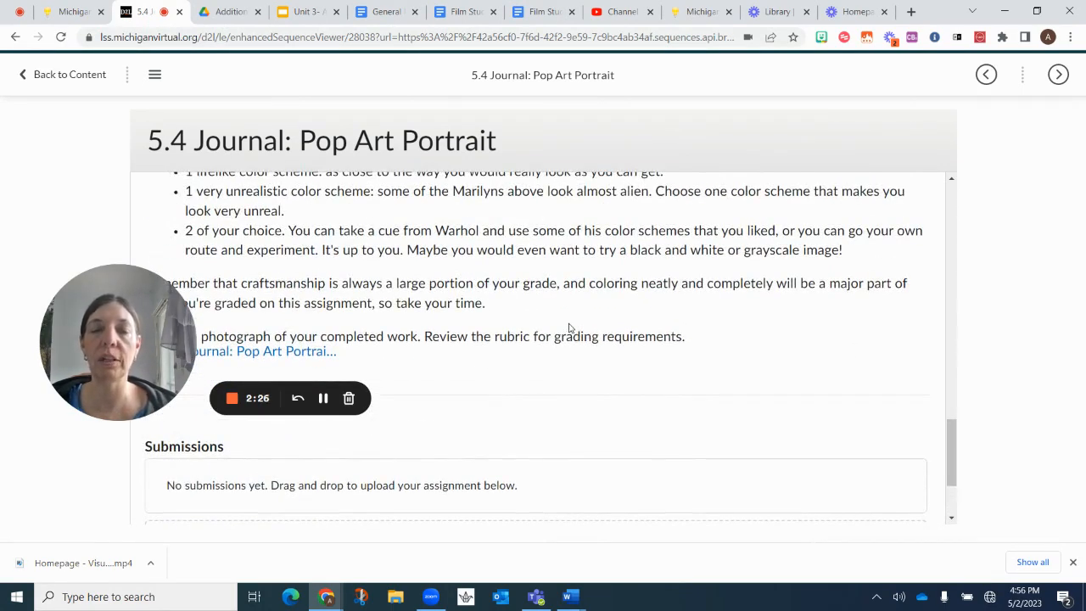
pyautogui.scroll(-3)
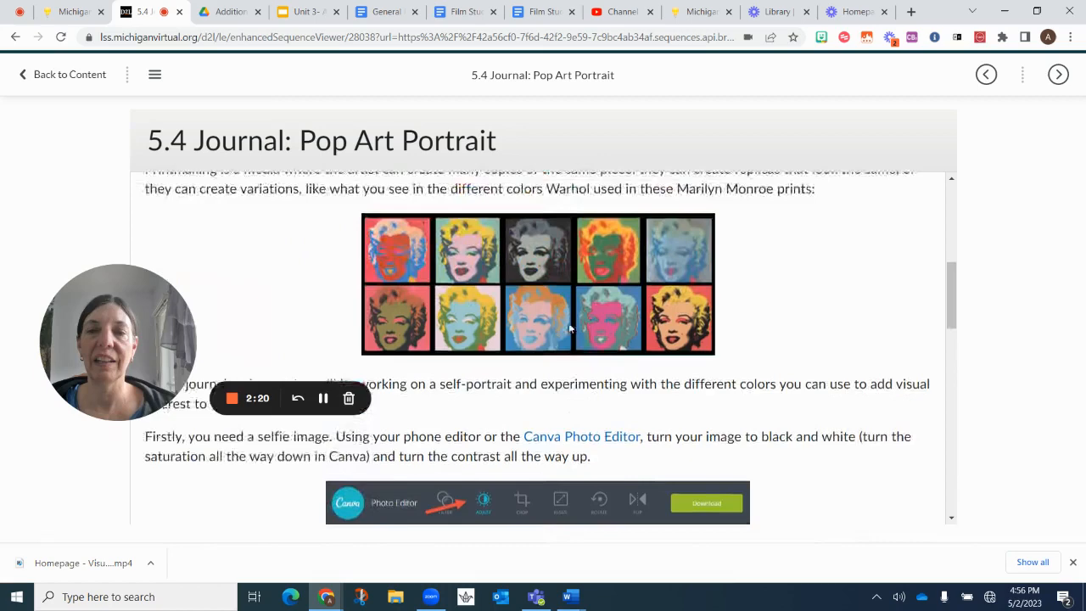
# Scroll down to the four colour schemes and the photo submission instruction
pyautogui.scroll(-3)
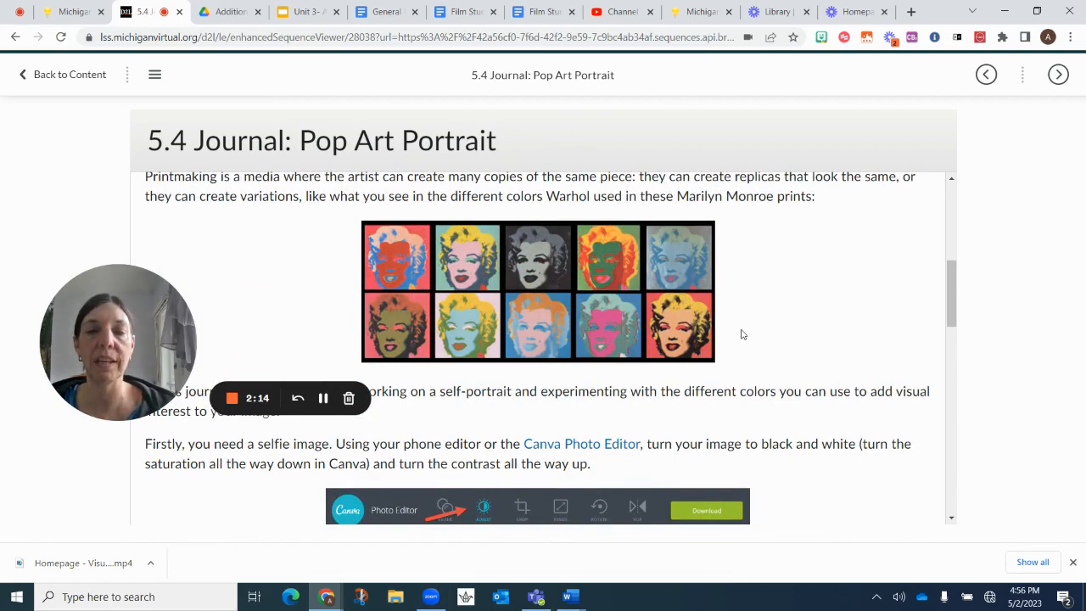
pyautogui.moveTo(619, 352)
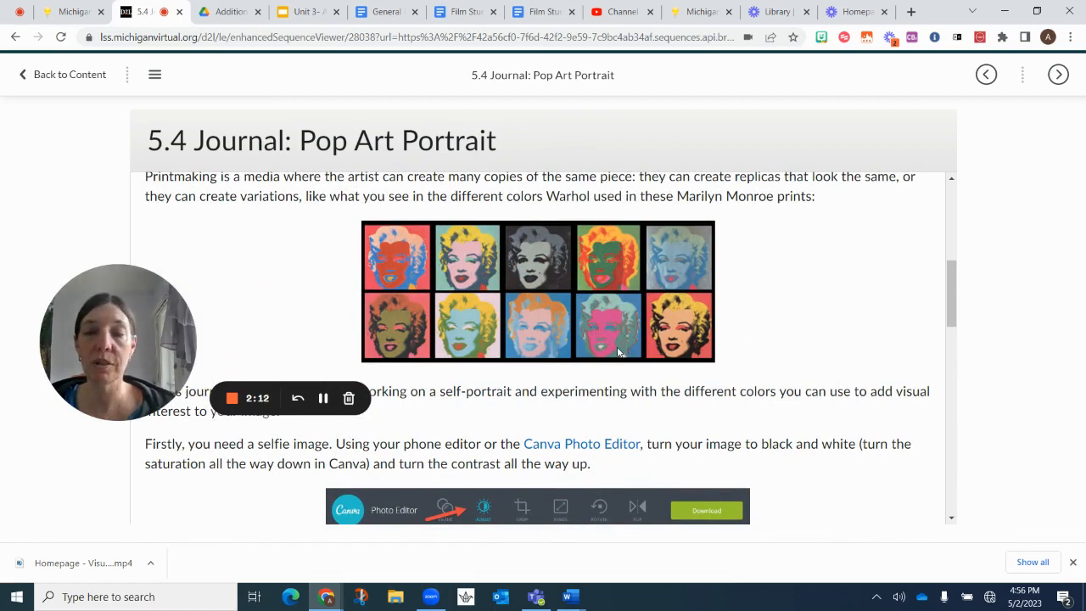
pyautogui.moveTo(501, 410)
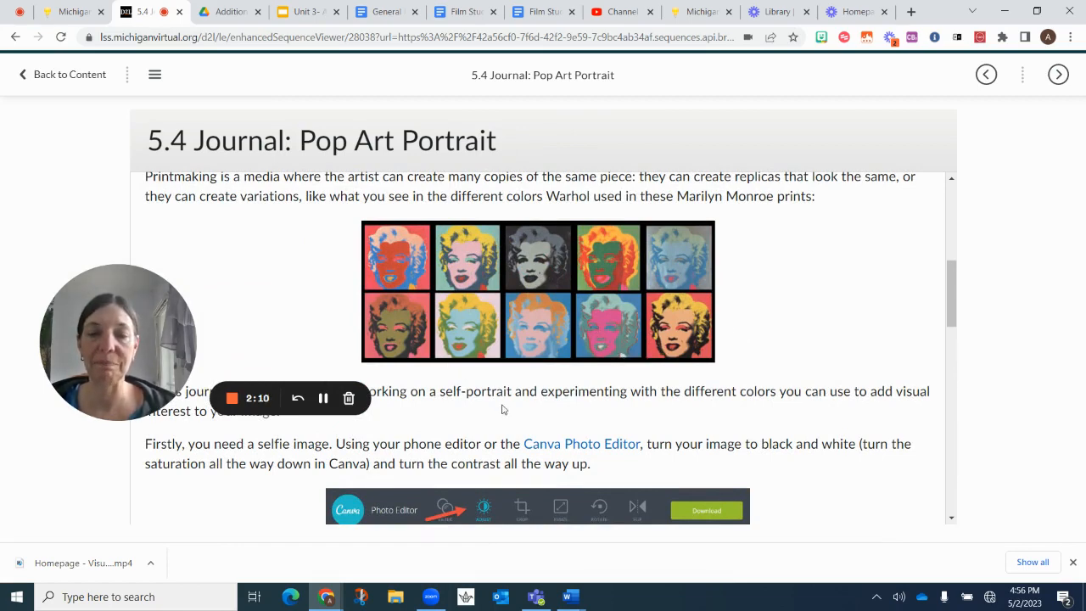
pyautogui.scroll(-3)
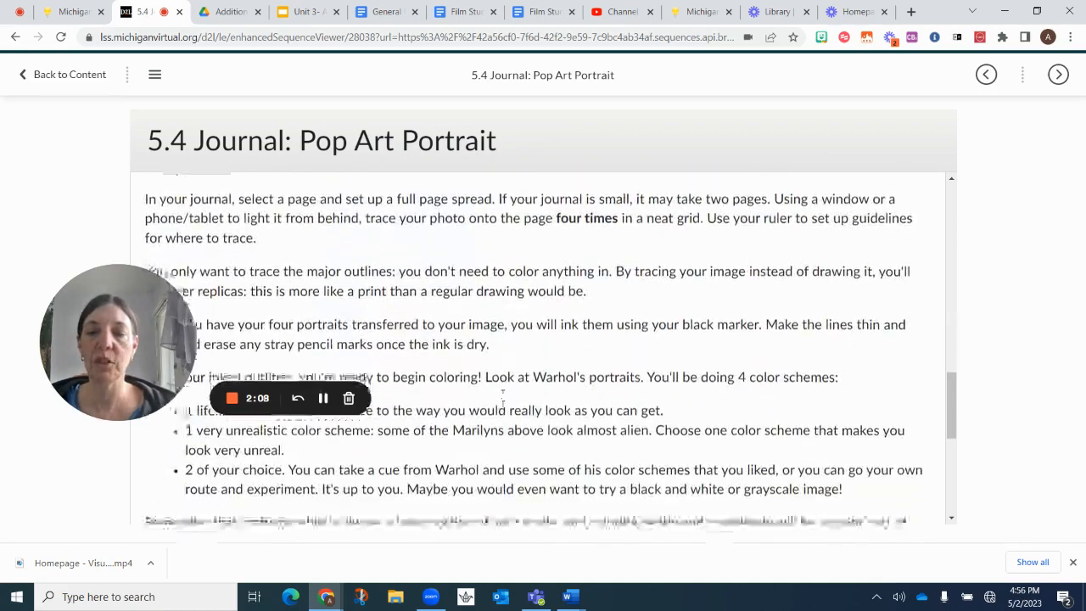
pyautogui.scroll(-3)
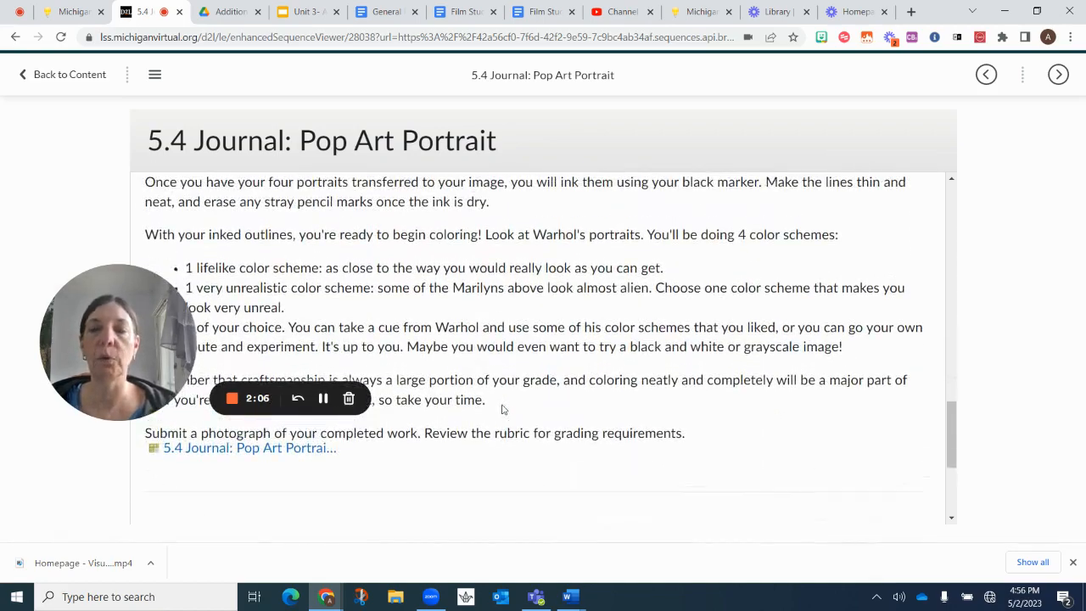